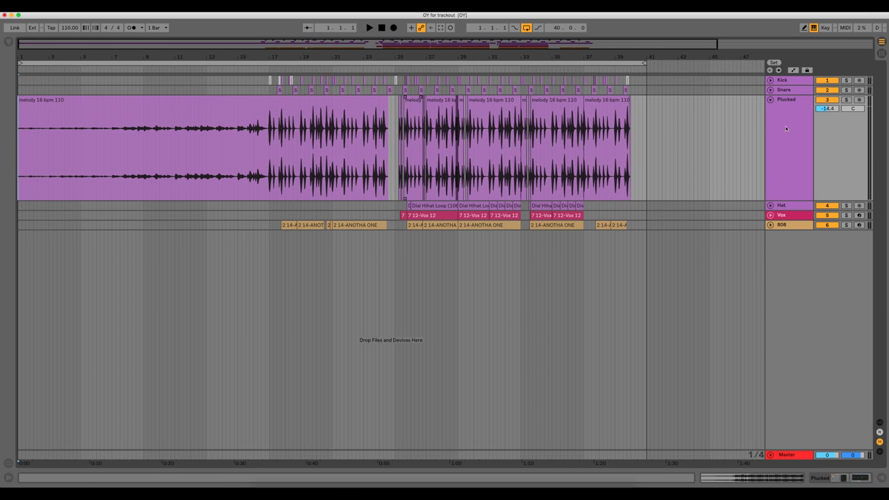
Start playback from bar 16, just before the melody clip's loud section
left_click(369, 28)
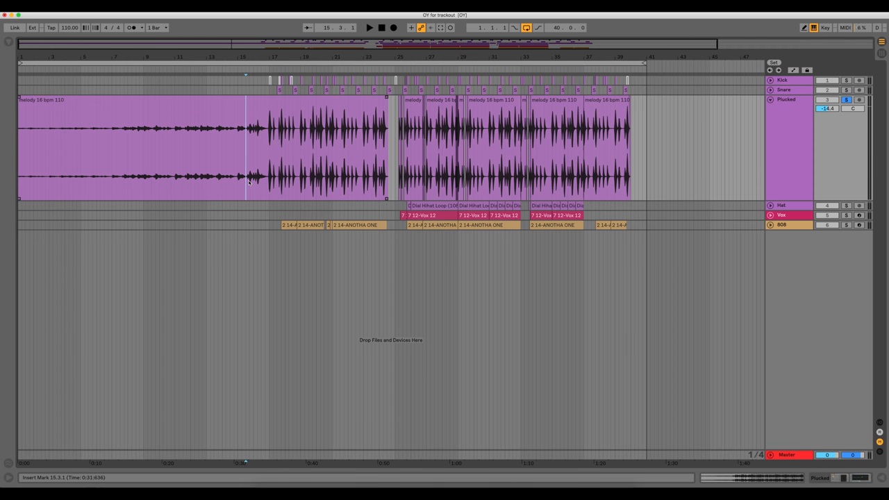
left_click(369, 27)
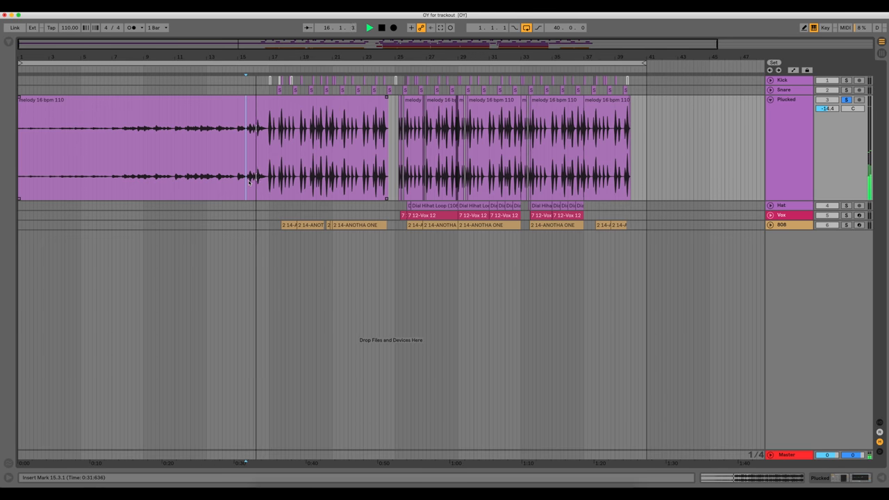